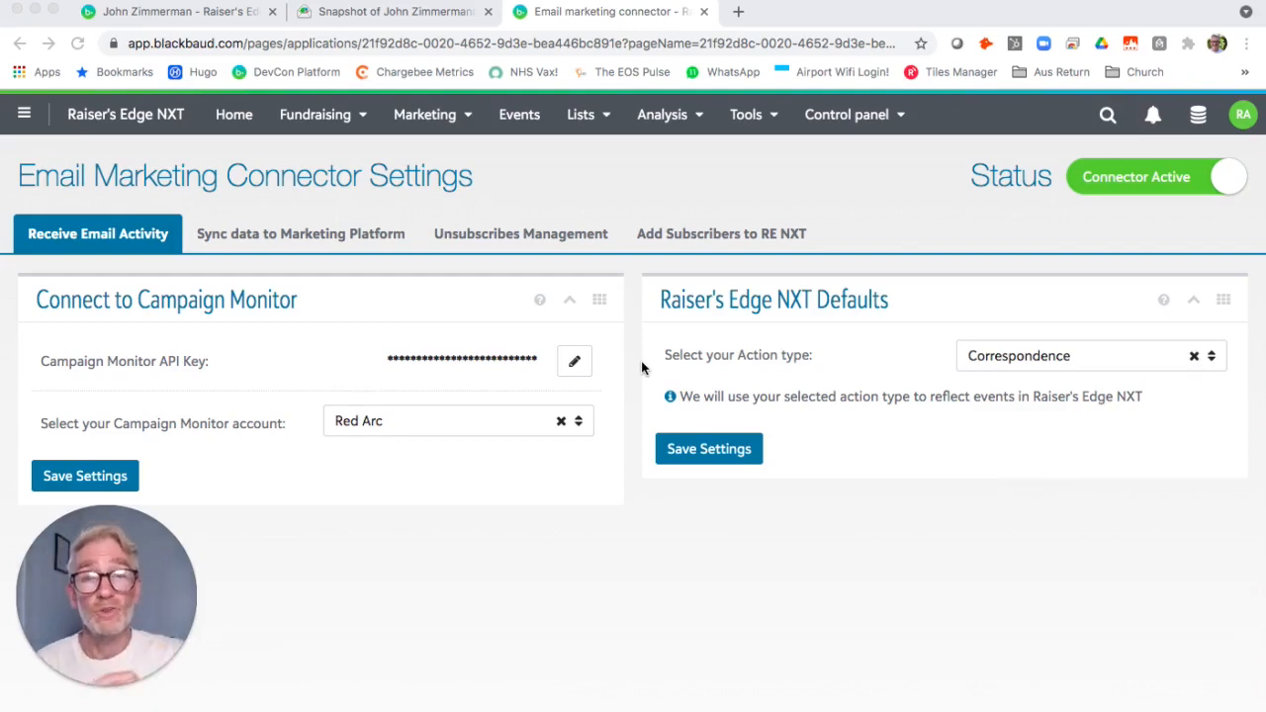
mouse_move(512, 128)
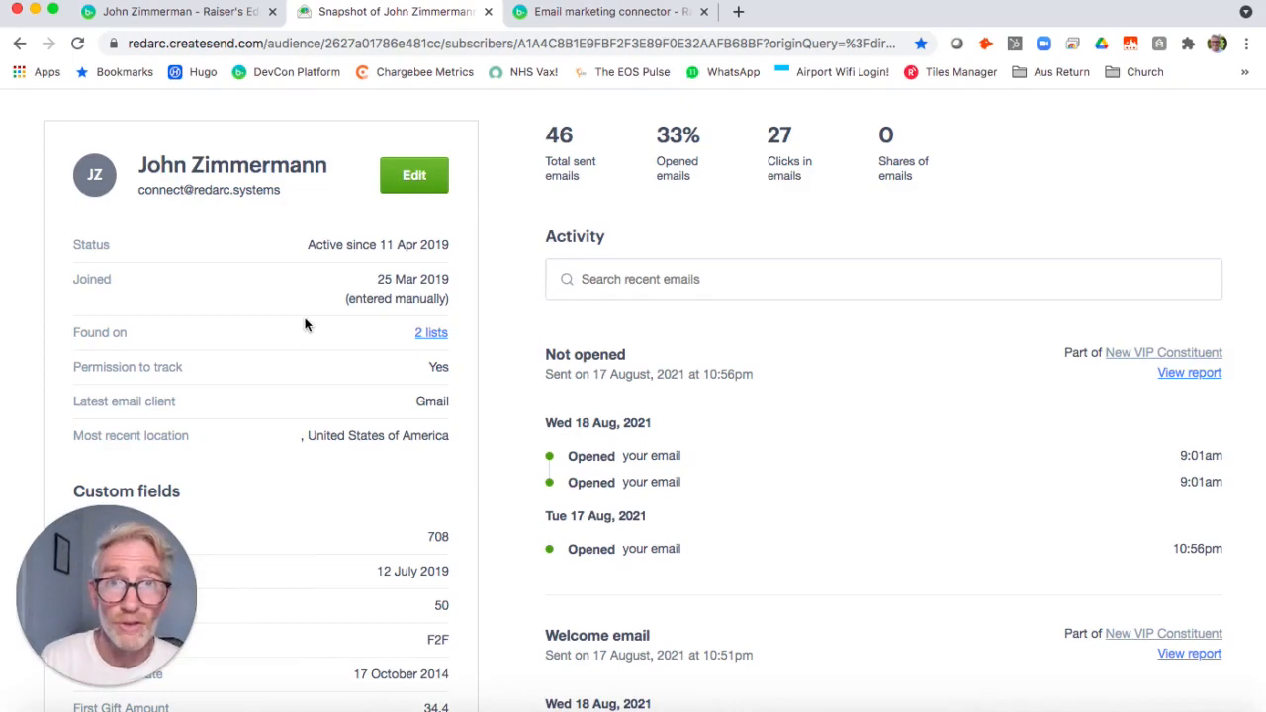
Scroll the Campaign Monitor subscriber profile through the Activity list to the Custom fields
scroll("down", 3)
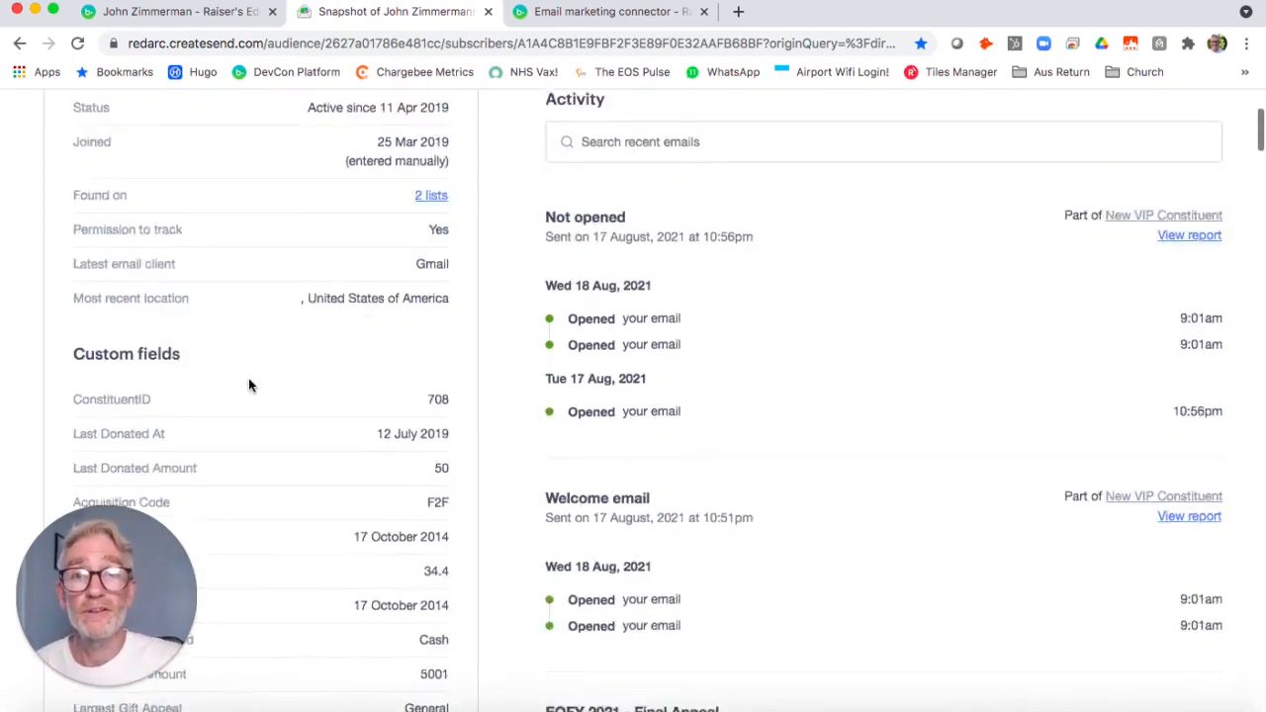
scroll("down", 3)
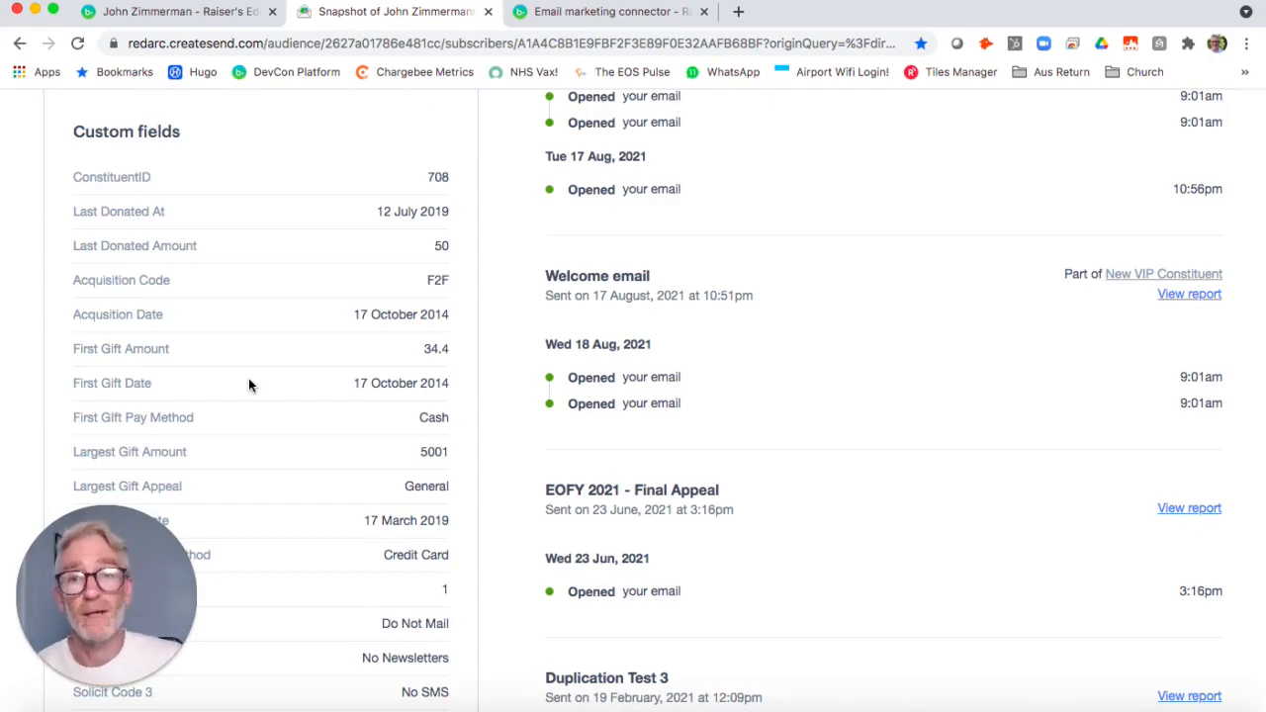
left_click(178, 12)
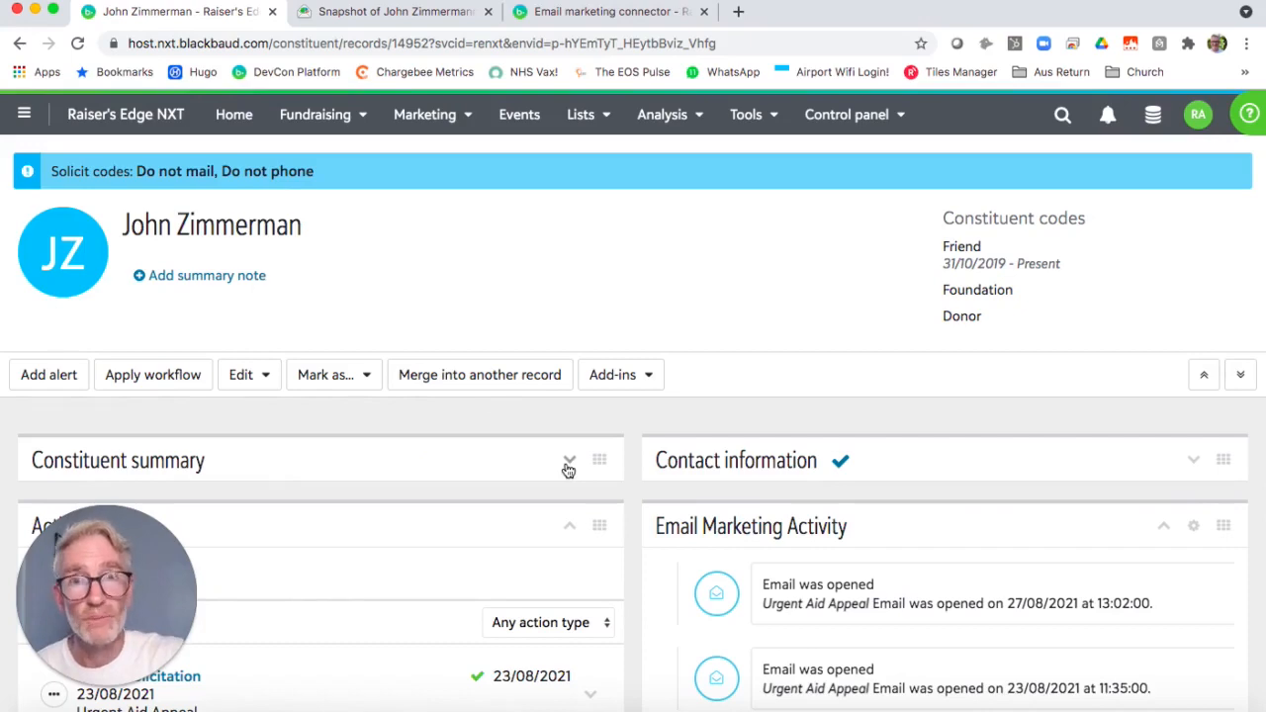
mouse_move(872, 594)
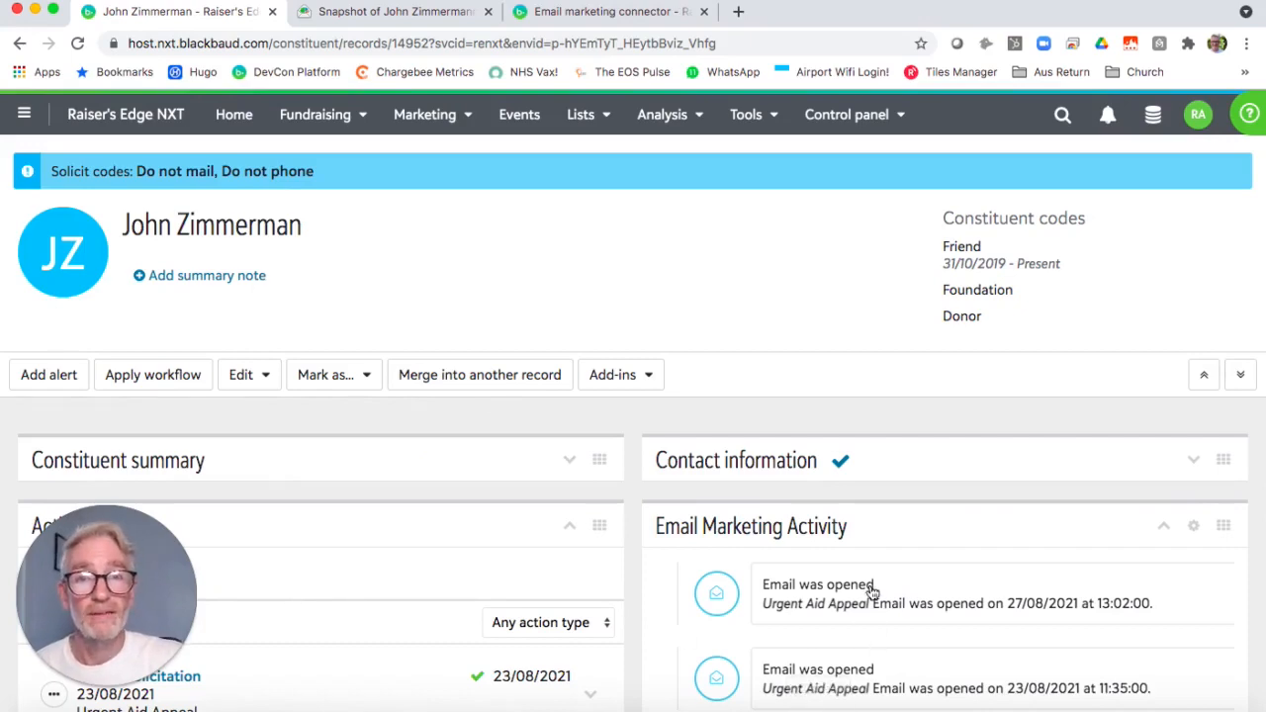
scroll("down", 3)
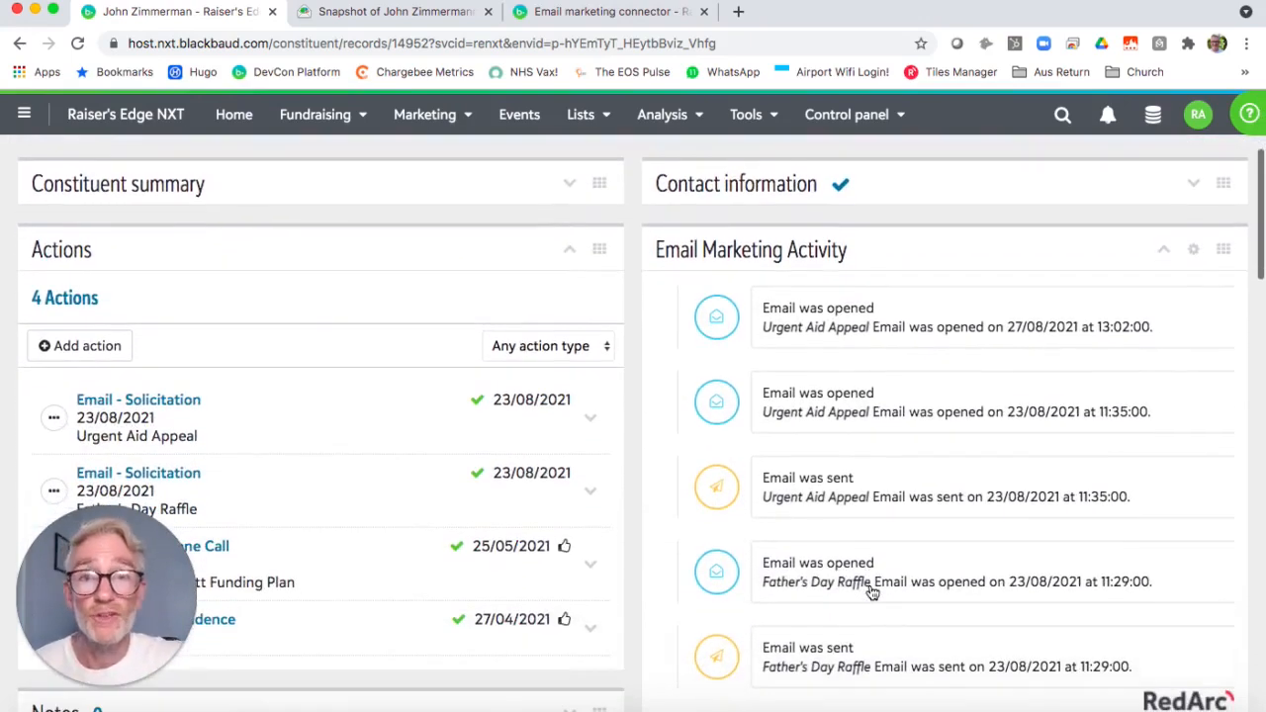
scroll("down", 3)
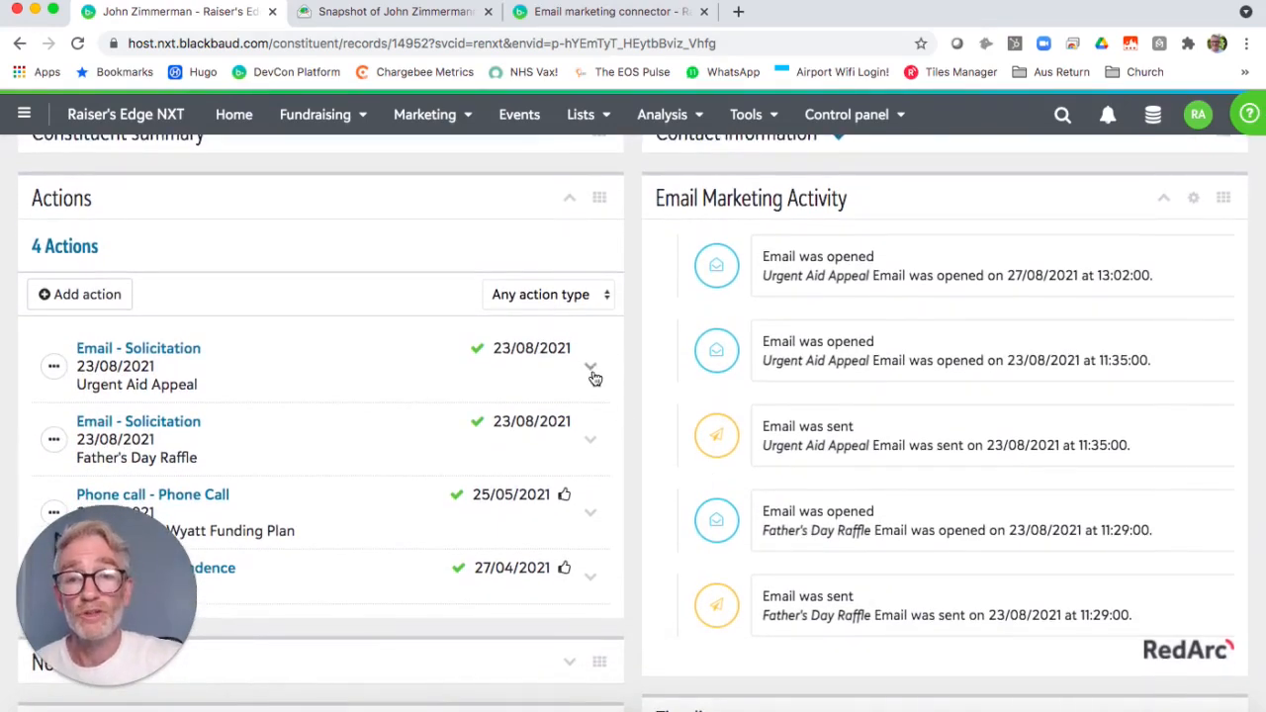
left_click(590, 366)
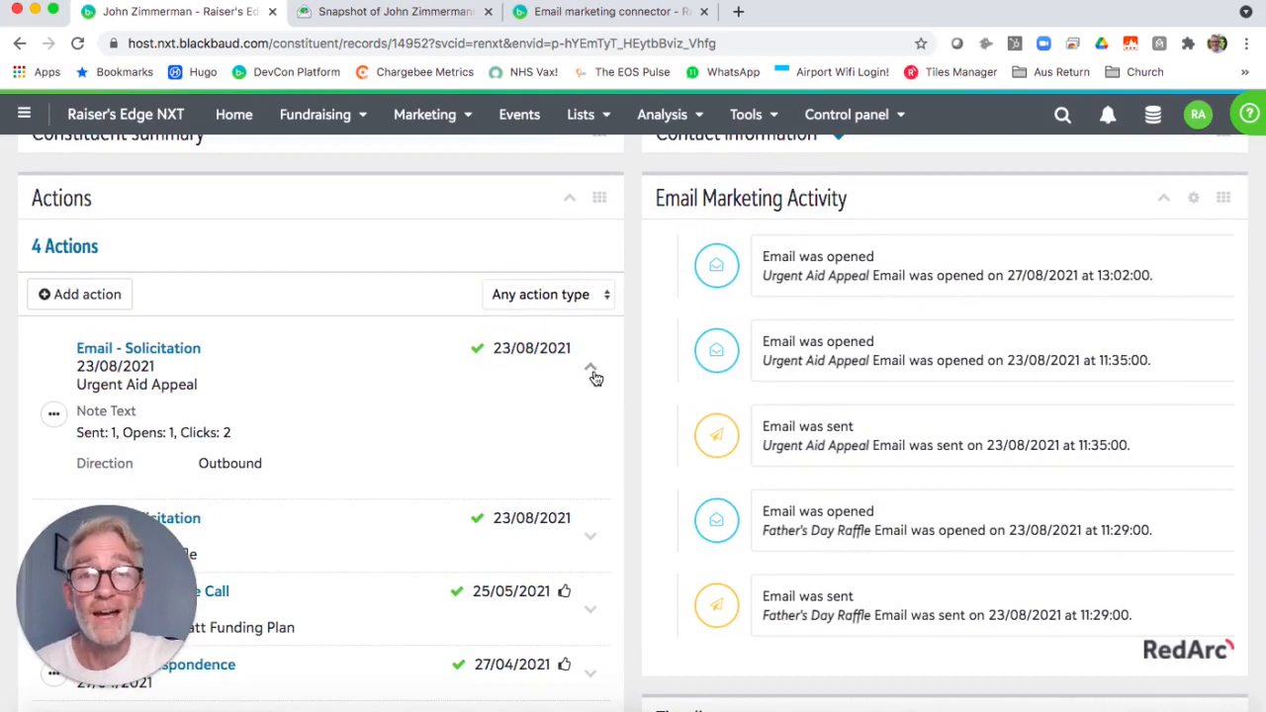